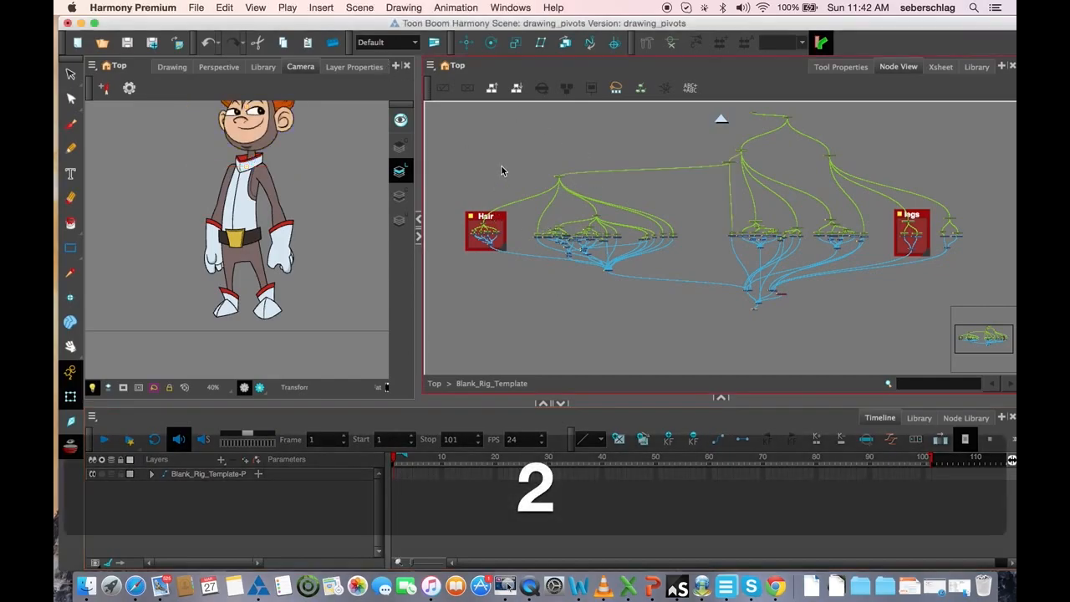
# Select the character's head nodes in the Node View, focusing the Hair group
pyautogui.press('space')
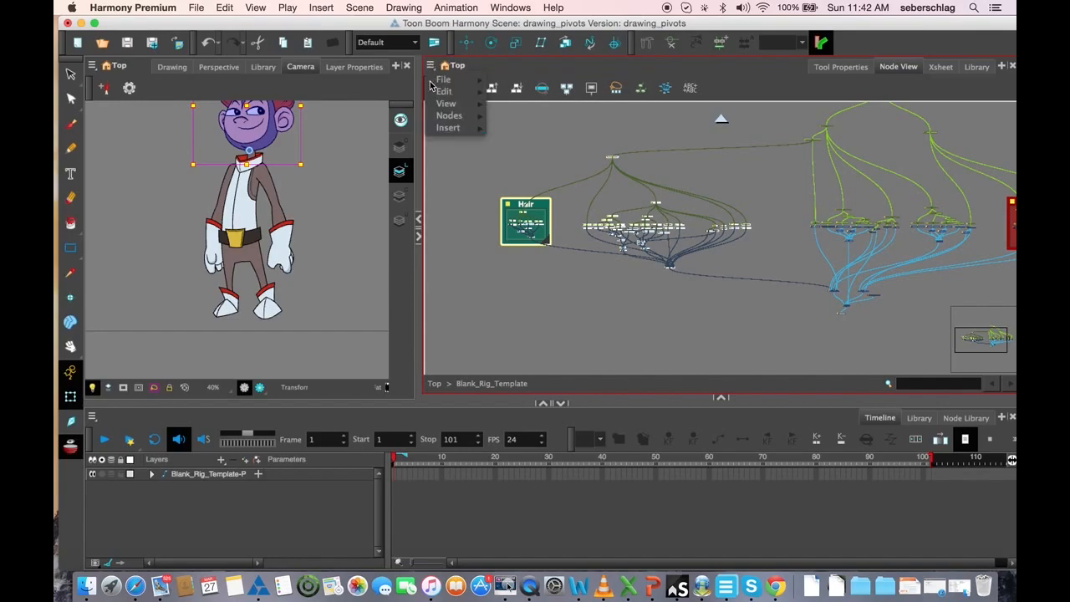
# Insert a red backdrop around the head nodes and name it Head
pyautogui.click(448, 127)
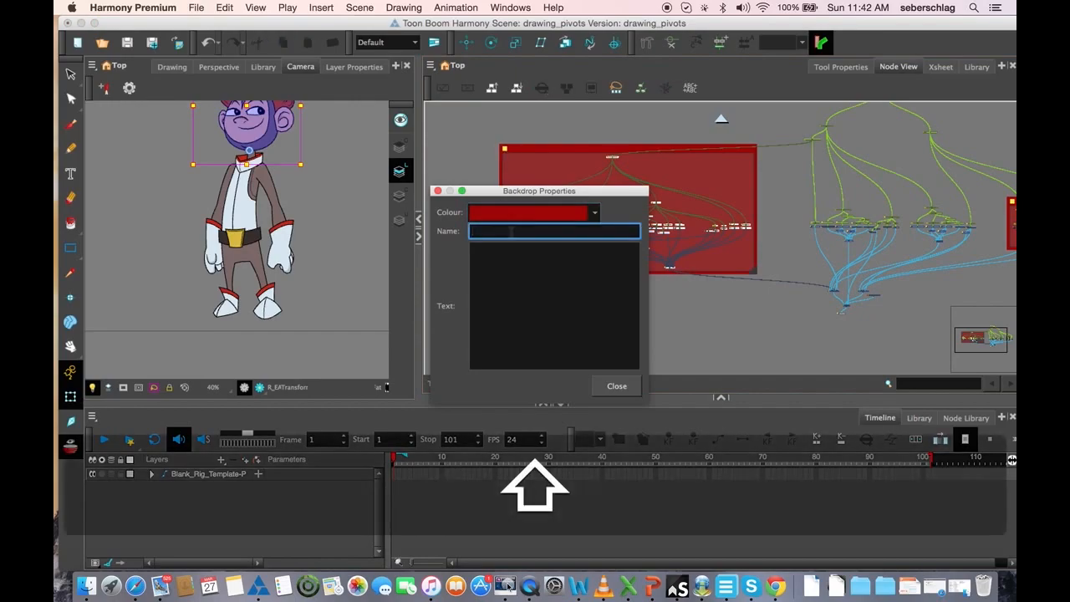
pyautogui.write('Head')
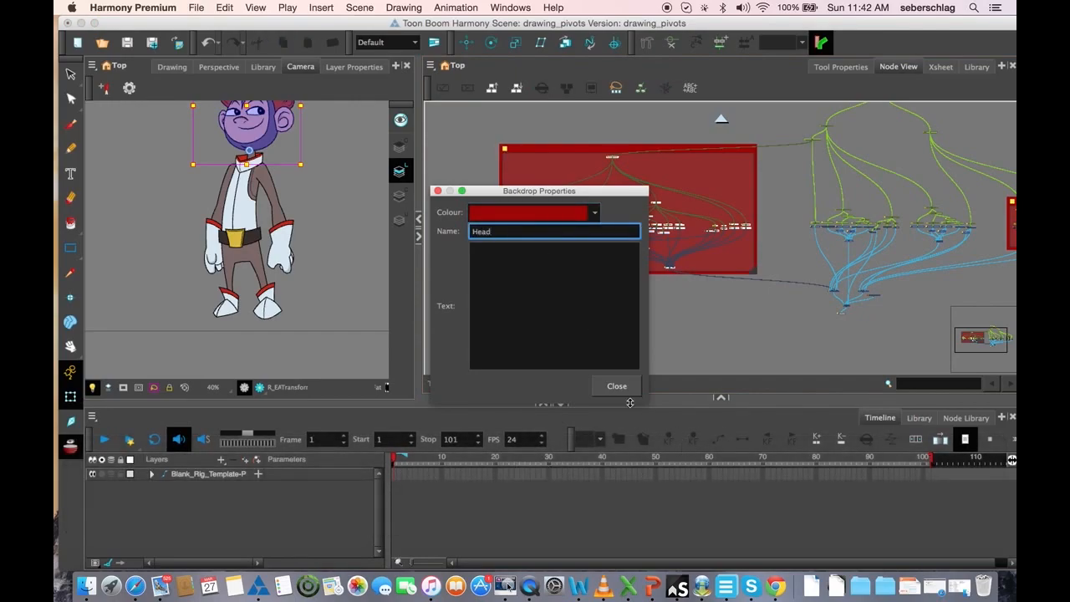
pyautogui.click(615, 384)
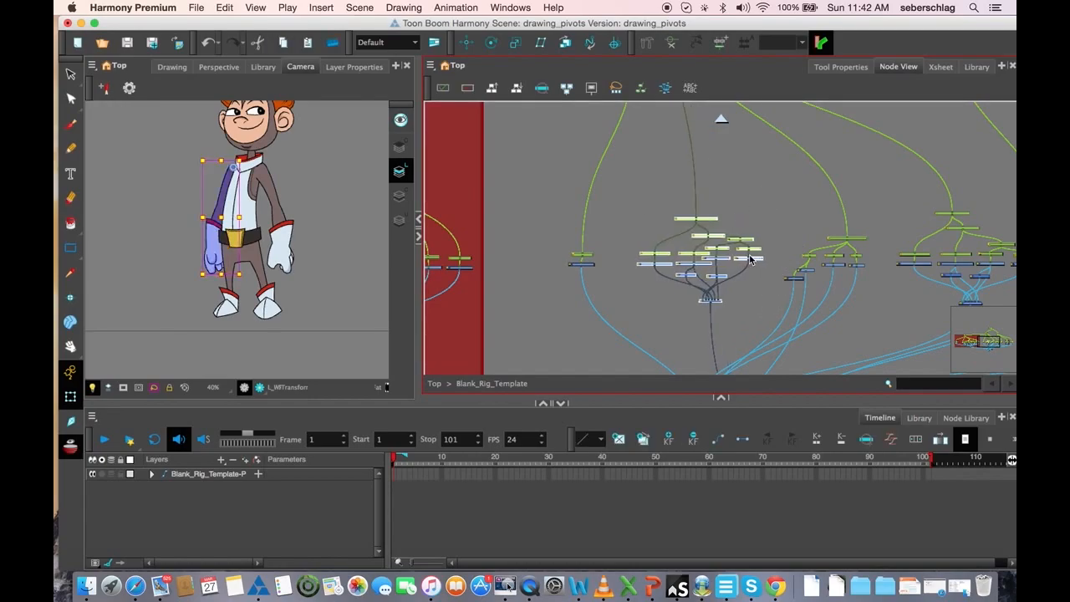
# Insert a backdrop around the left arm nodes and colour it orange
pyautogui.click(430, 66)
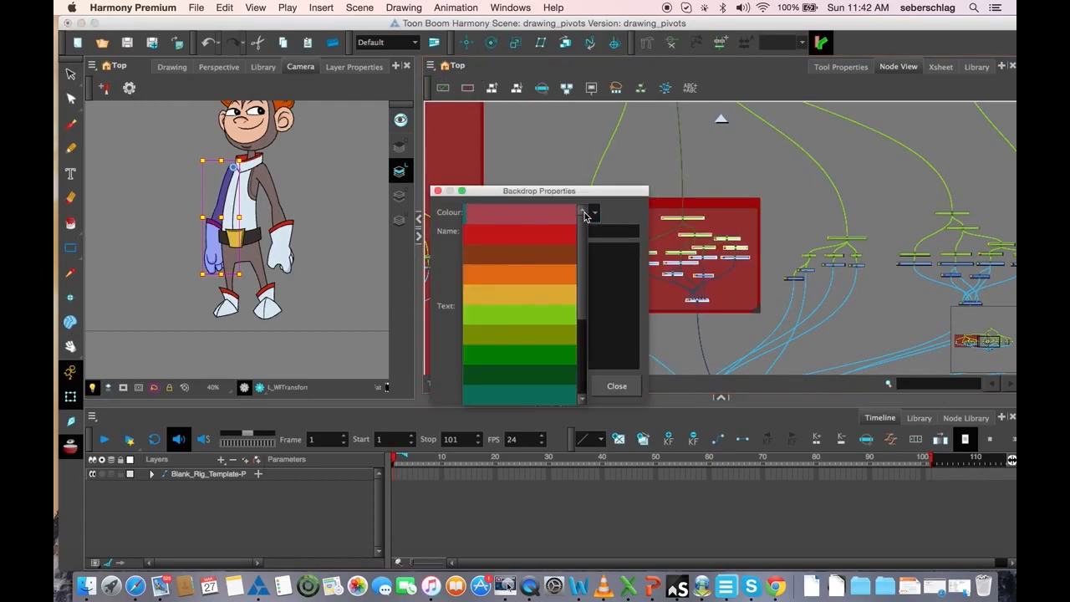
pyautogui.click(517, 274)
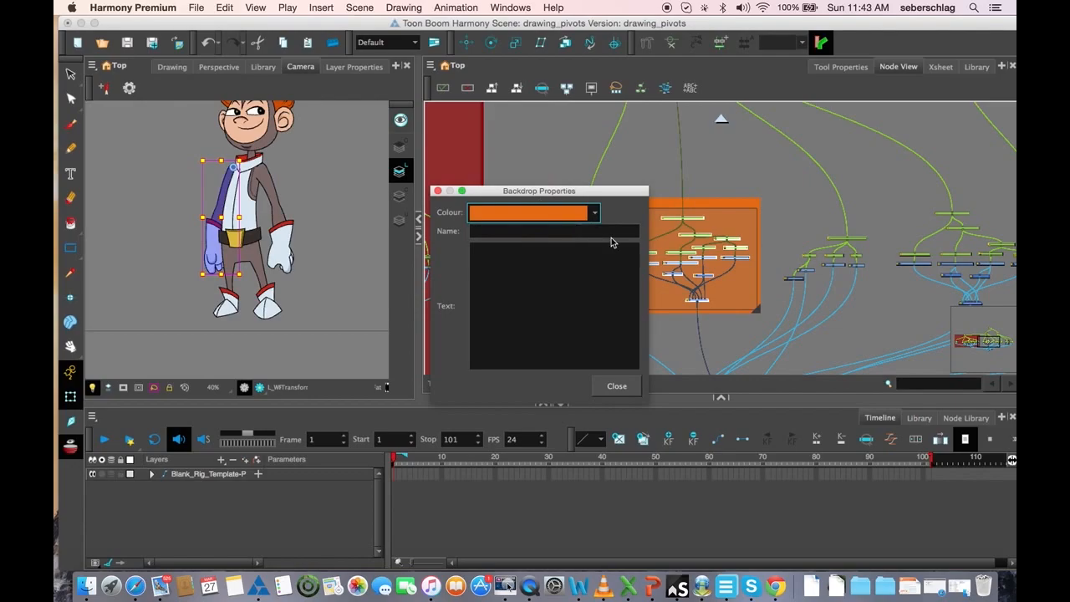
pyautogui.click(615, 385)
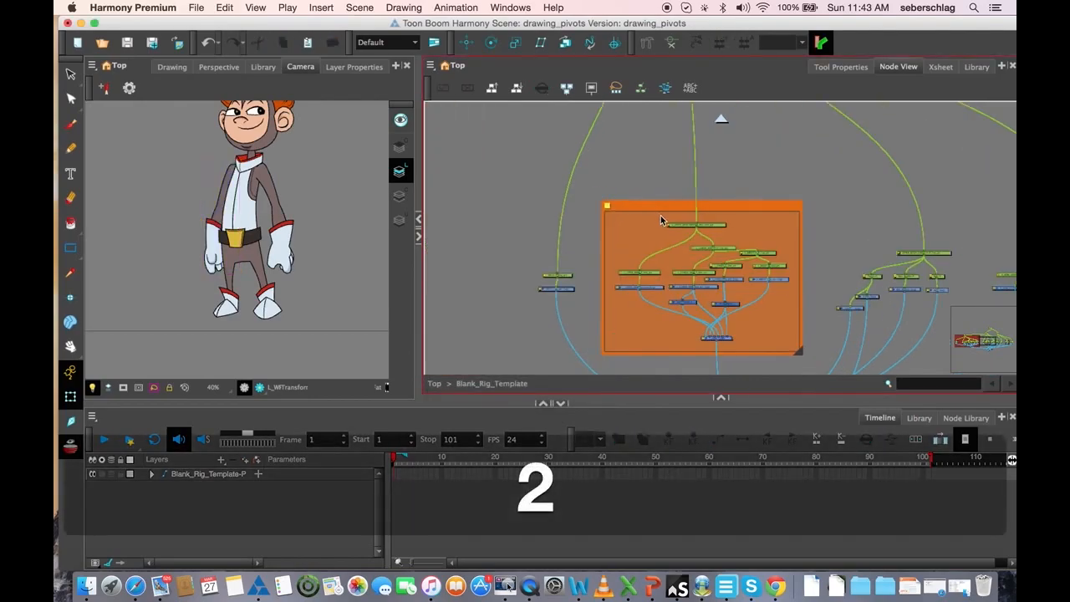
# Rename the orange left-arm backdrop to L_Arm
pyautogui.doubleClick(701, 206)
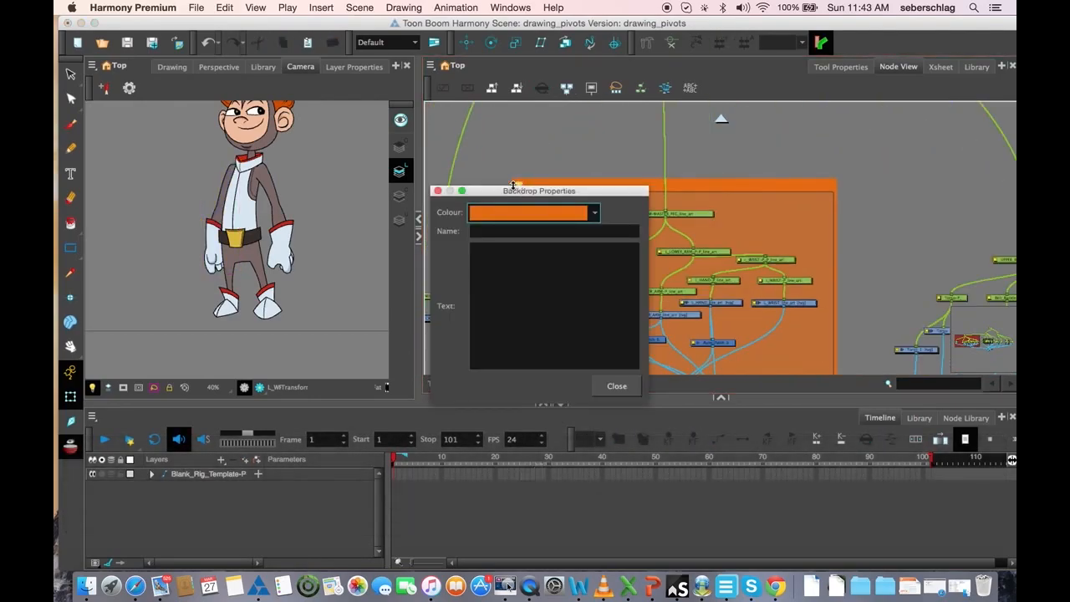
pyautogui.write('L_Arm')
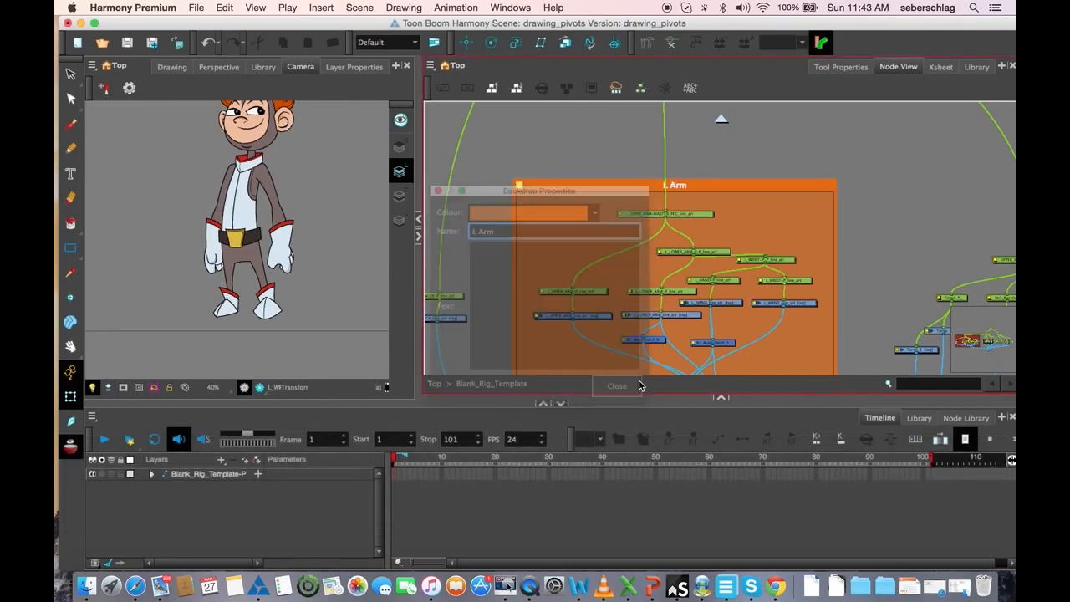
pyautogui.click(615, 384)
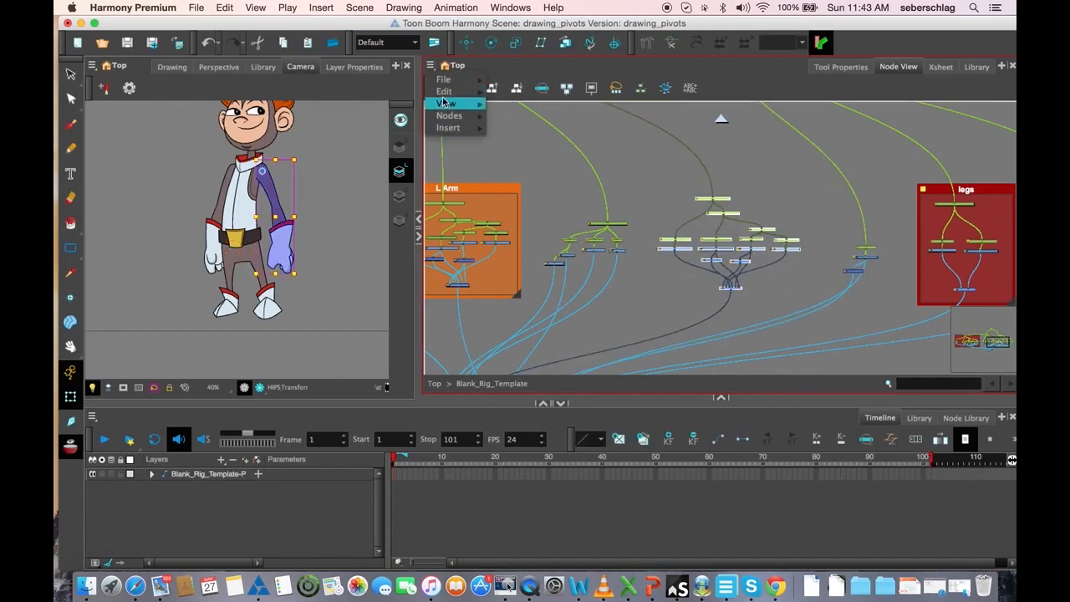
# Insert a yellow-green backdrop named R_arm around the right arm nodes
pyautogui.click(448, 127)
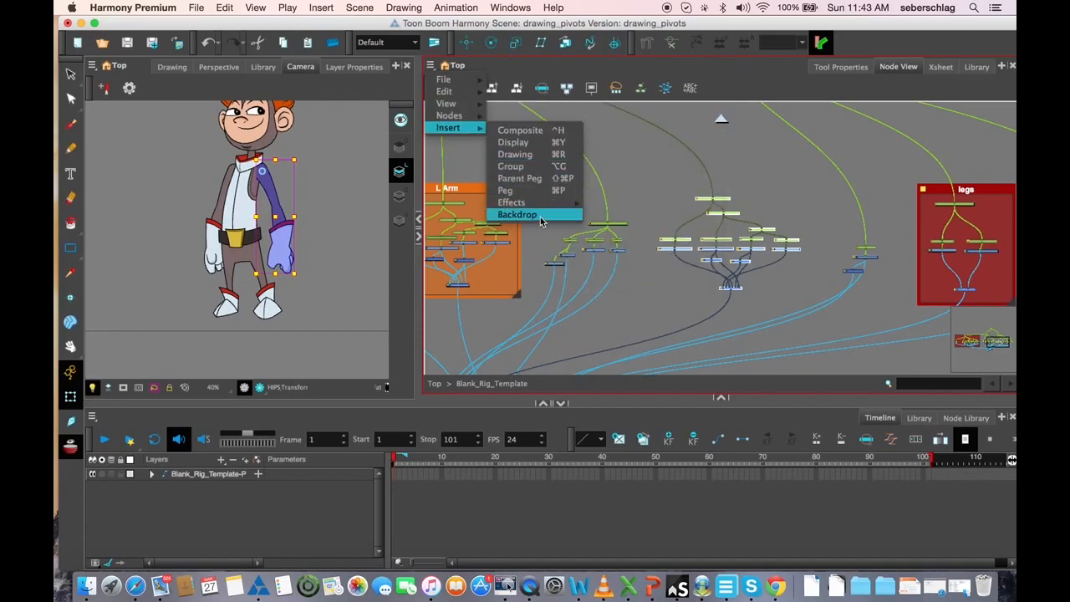
pyautogui.click(517, 214)
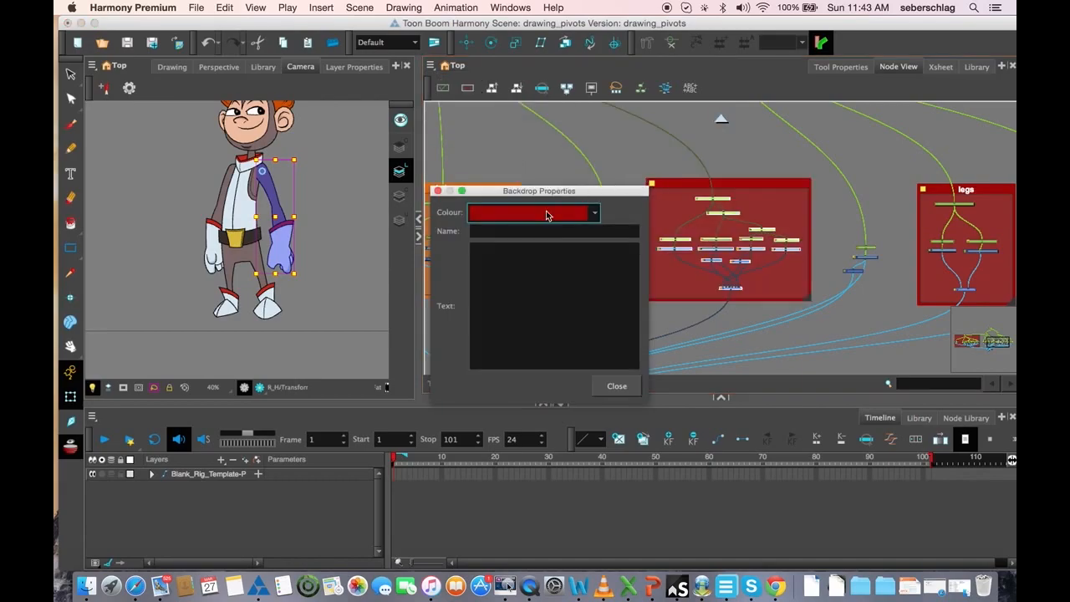
pyautogui.write('R')
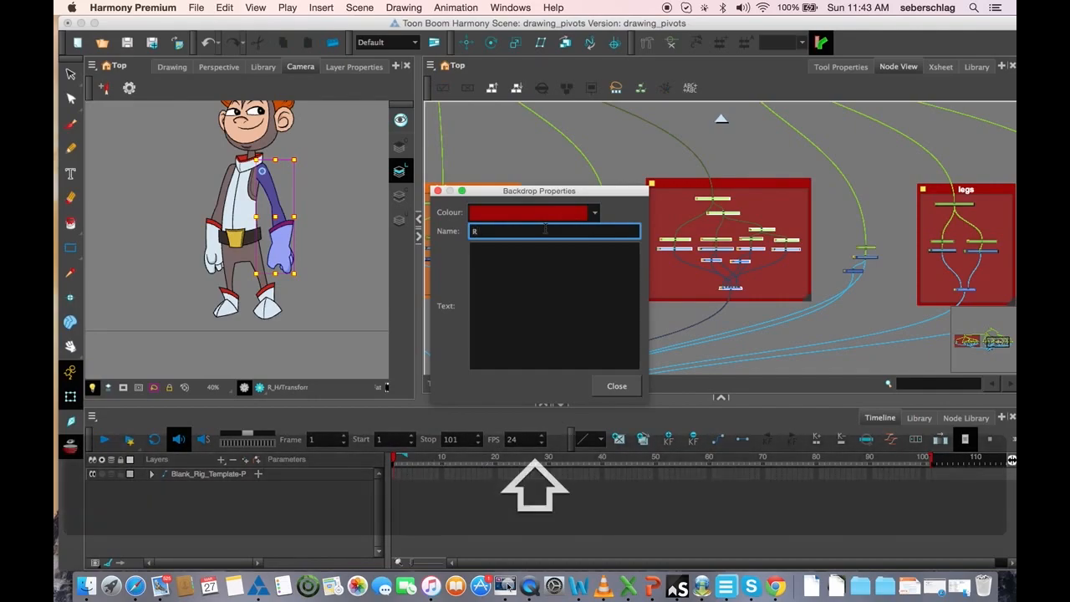
pyautogui.write('_arm')
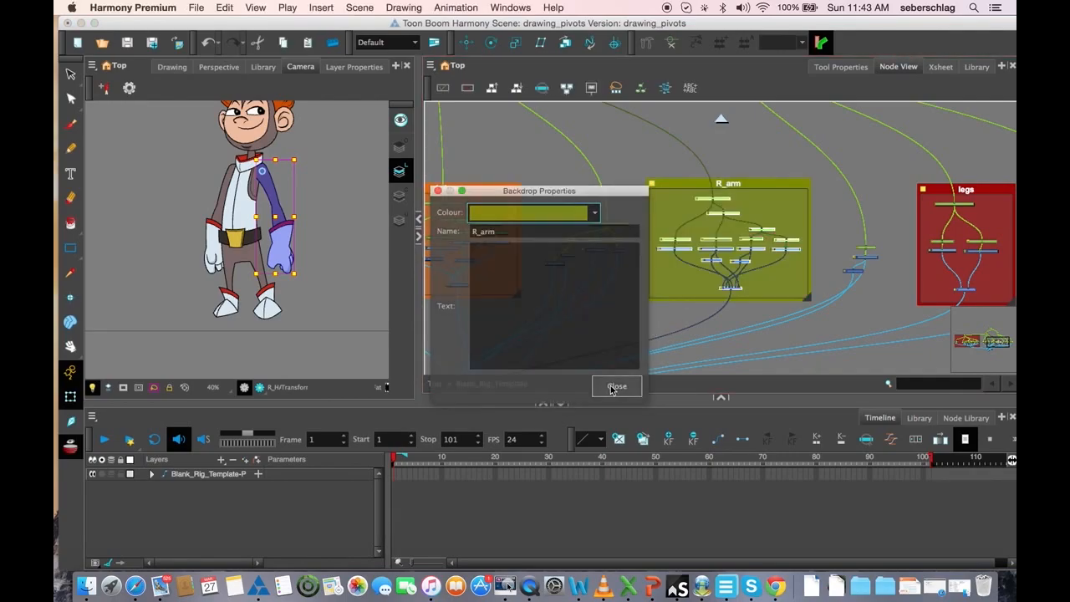
pyautogui.click(617, 385)
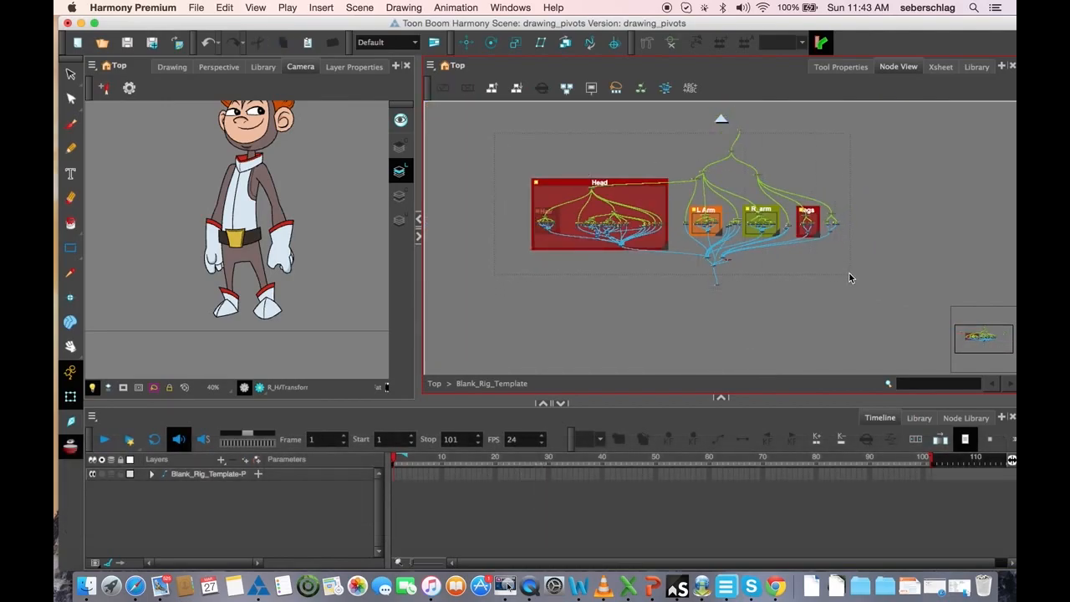
# Select the entire rig and enclose it in one green backdrop
pyautogui.click(431, 67)
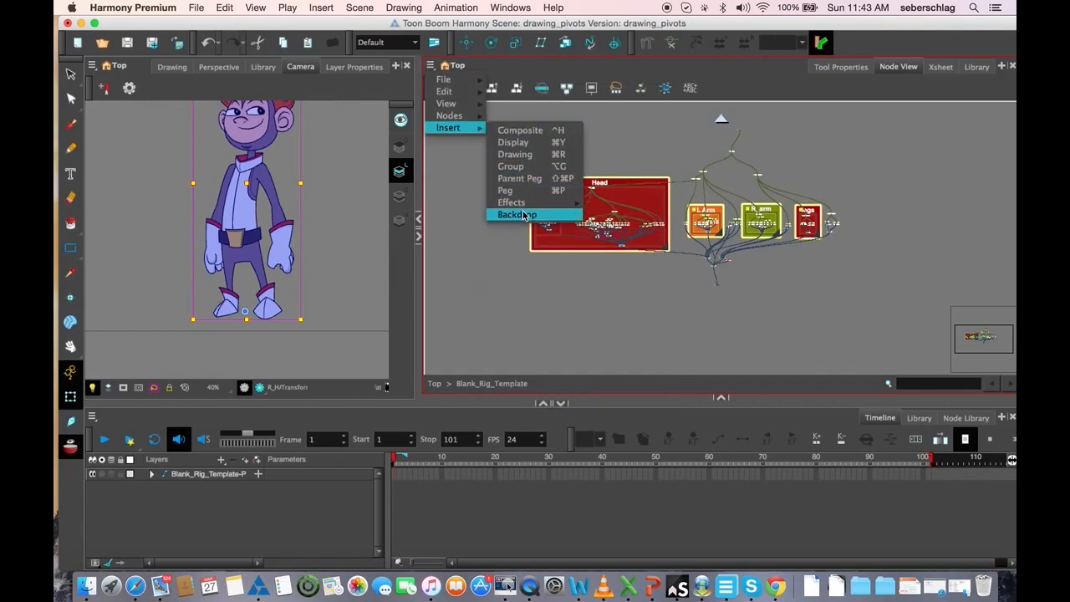
pyautogui.click(515, 214)
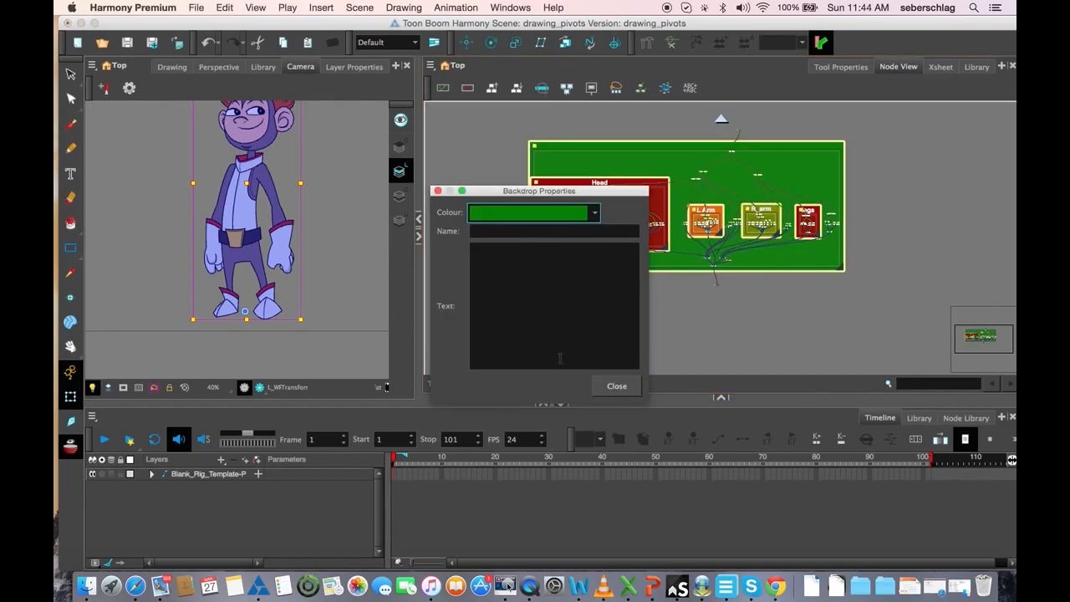
pyautogui.click(615, 384)
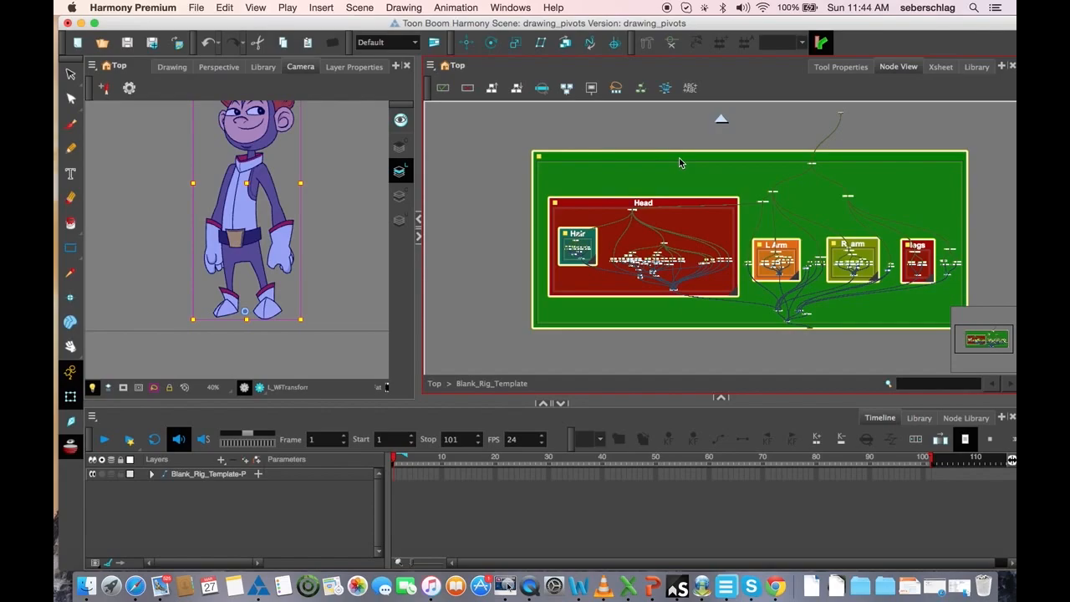
pyautogui.moveTo(672, 180)
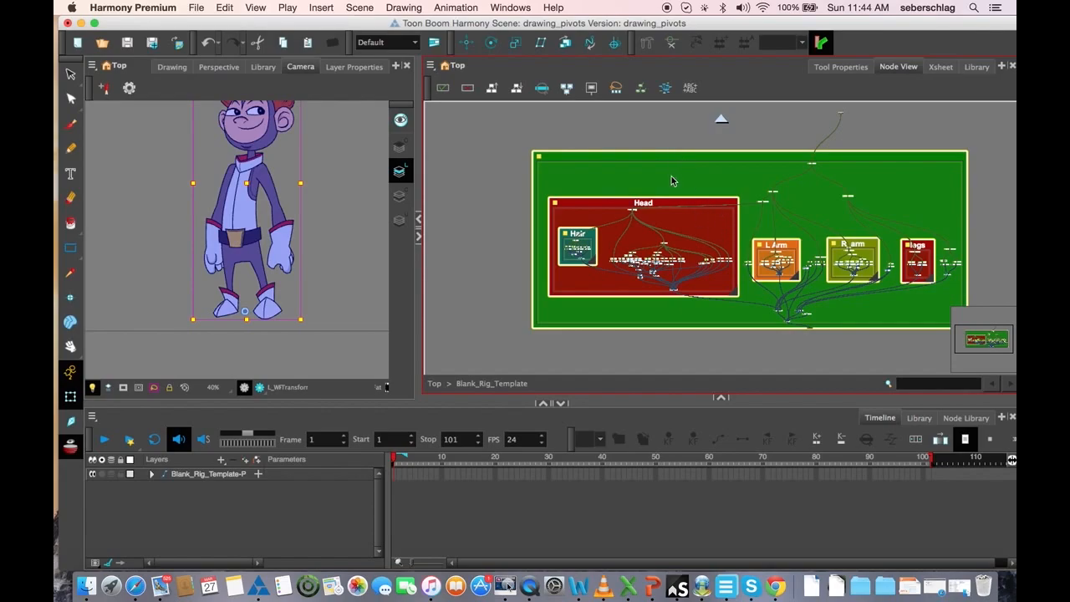
pyautogui.moveTo(866, 246)
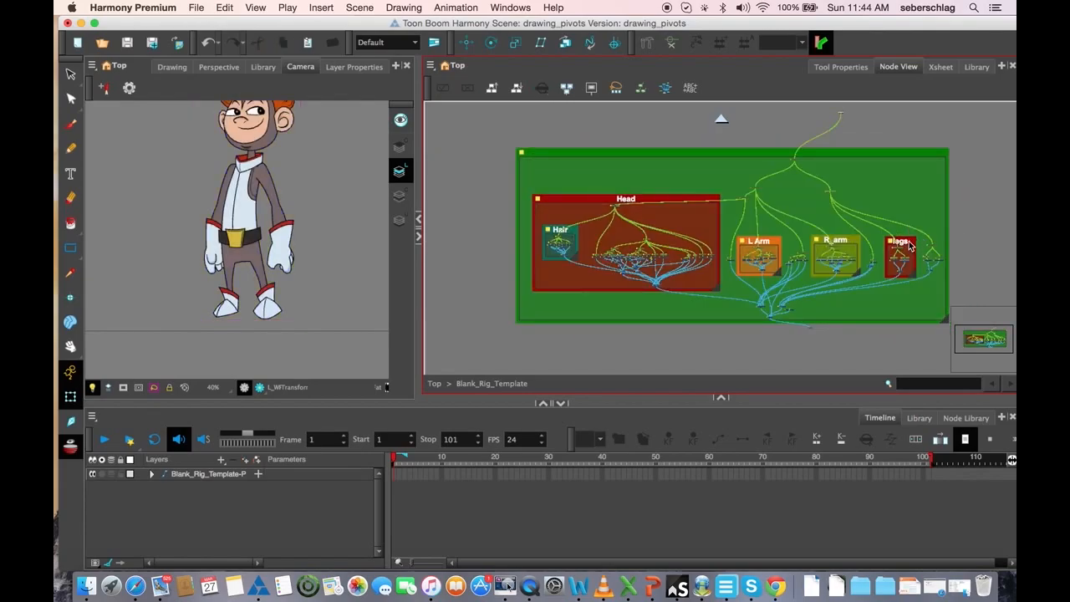
pyautogui.click(835, 257)
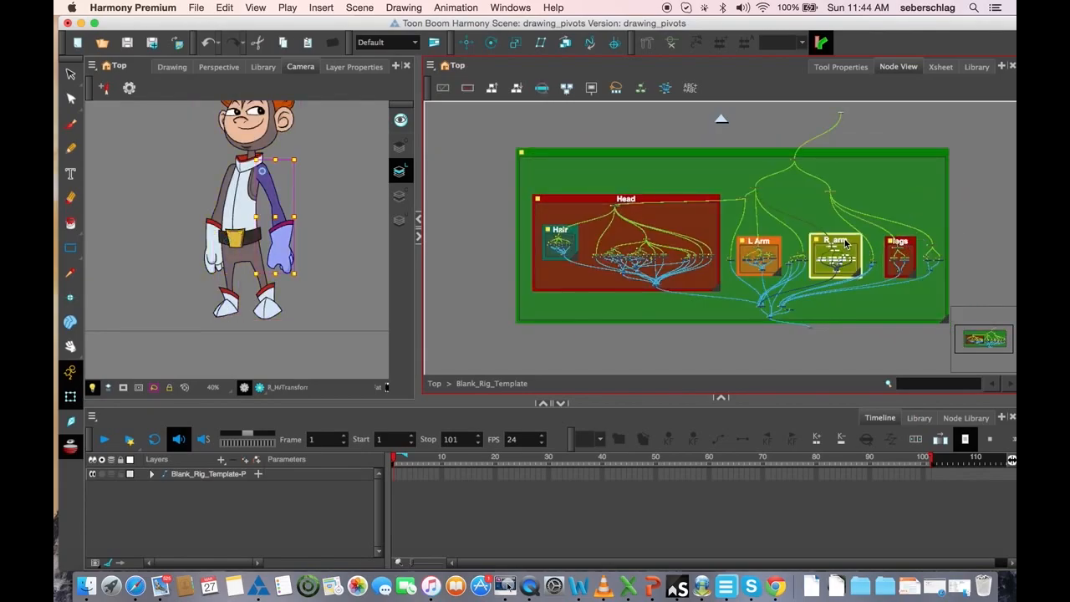